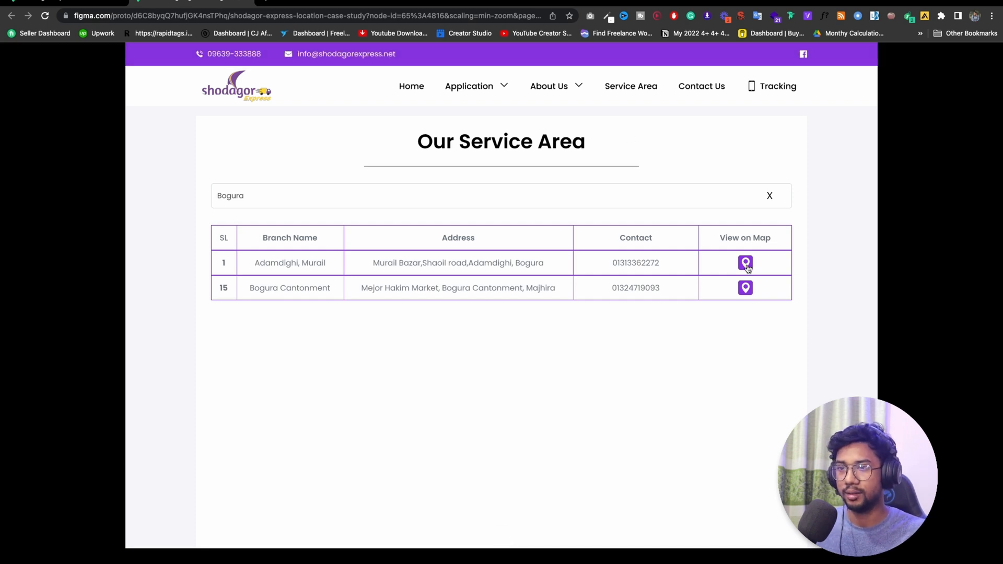
{"action": "mouse_move", "coordinate": [745, 288]}
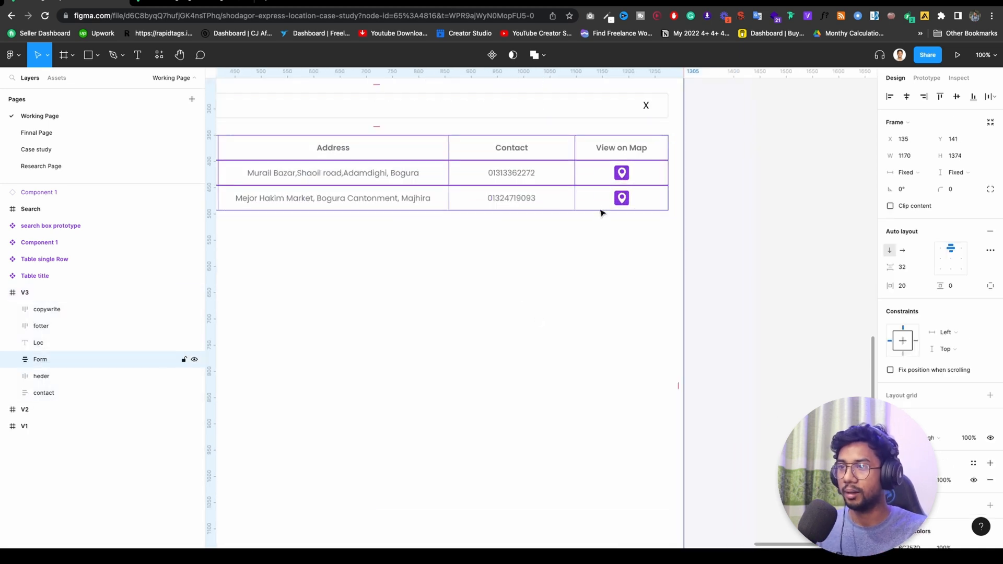
Place a new text layer reading Azi just below the Service Area table
{"action": "left_click", "coordinate": [621, 198]}
{"action": "type", "text": "Azi"}
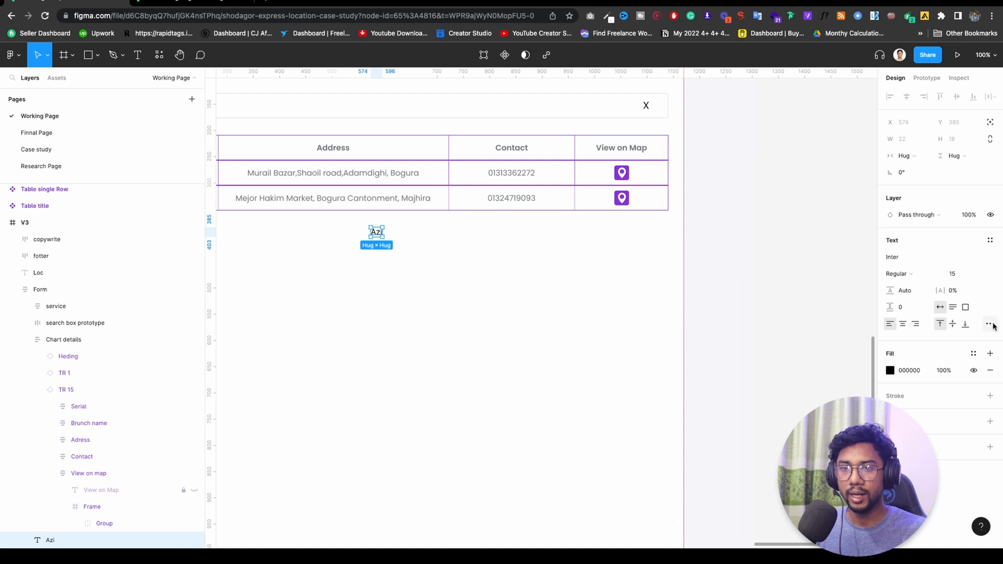
{"action": "left_click", "coordinate": [40, 289]}
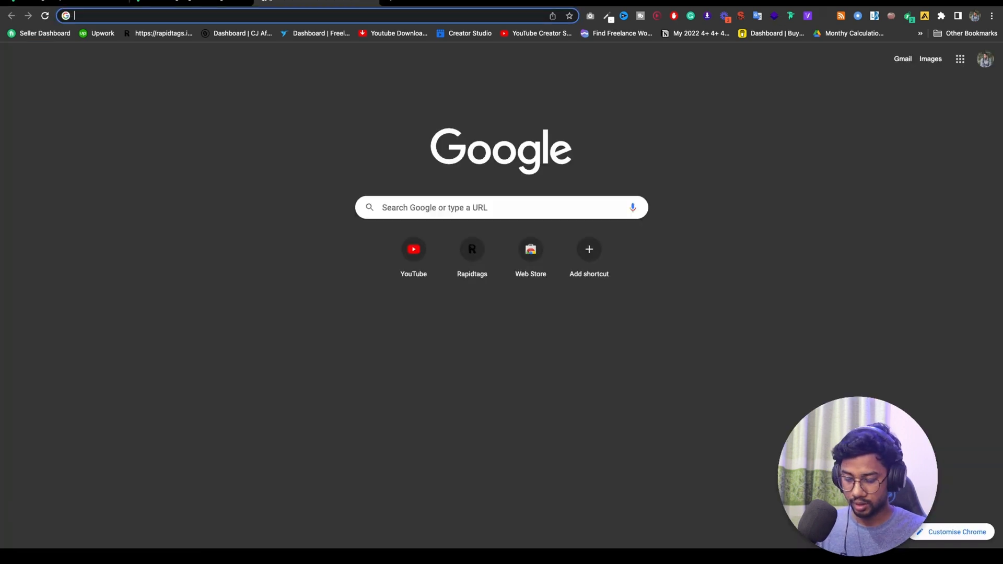
Navigate a new Chrome tab to YouTube by entering 'you' in the address bar
{"action": "type", "text": "you"}
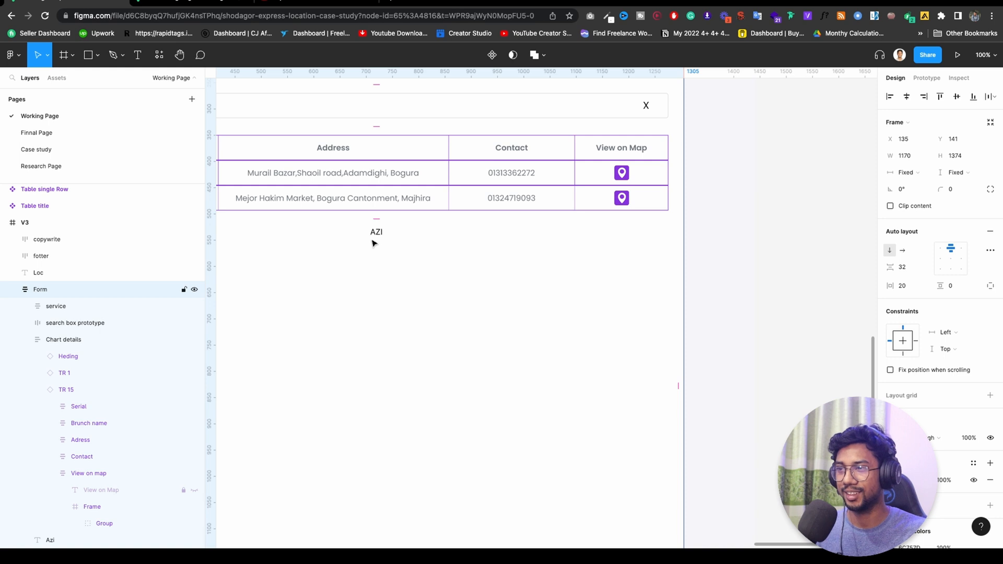
{"action": "left_click", "coordinate": [377, 232]}
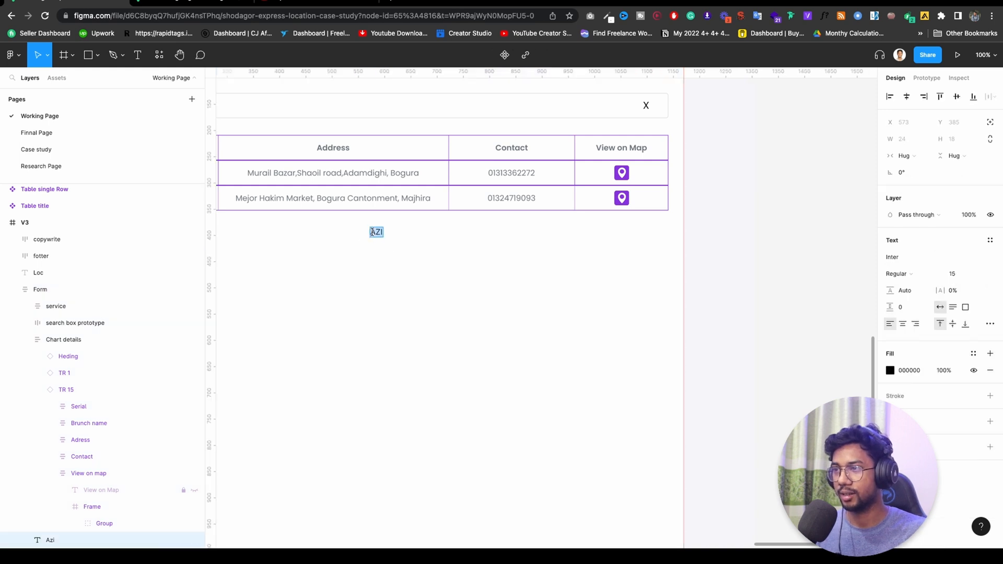
{"action": "left_click", "coordinate": [527, 54]}
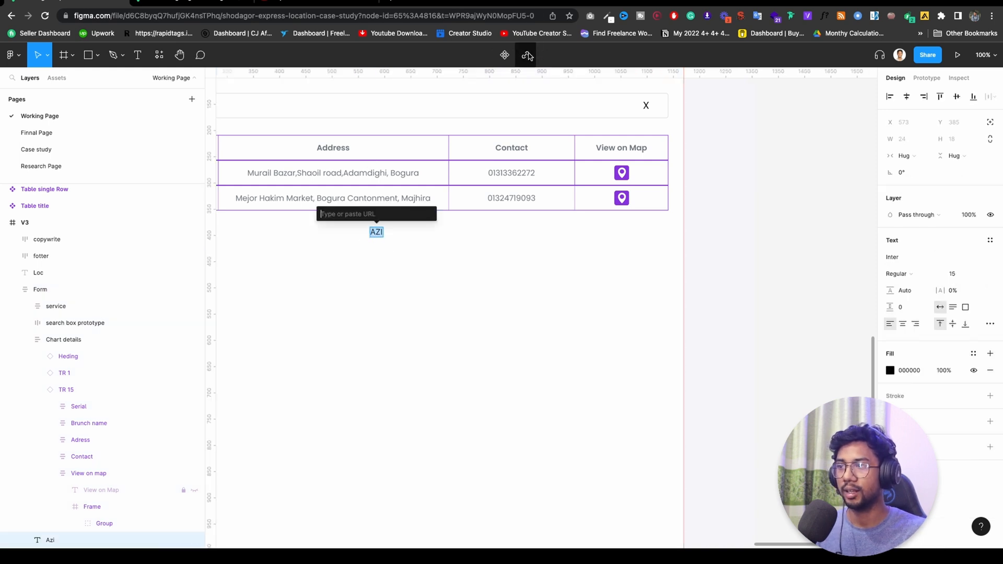
{"action": "type", "text": "https://www.youtube.com/@expertazi"}
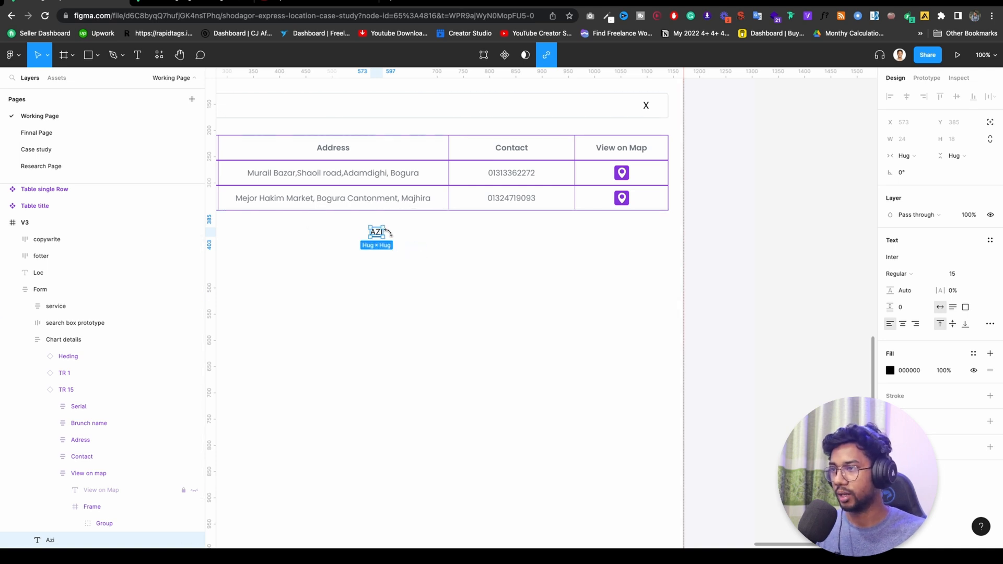
{"action": "mouse_move", "coordinate": [376, 245]}
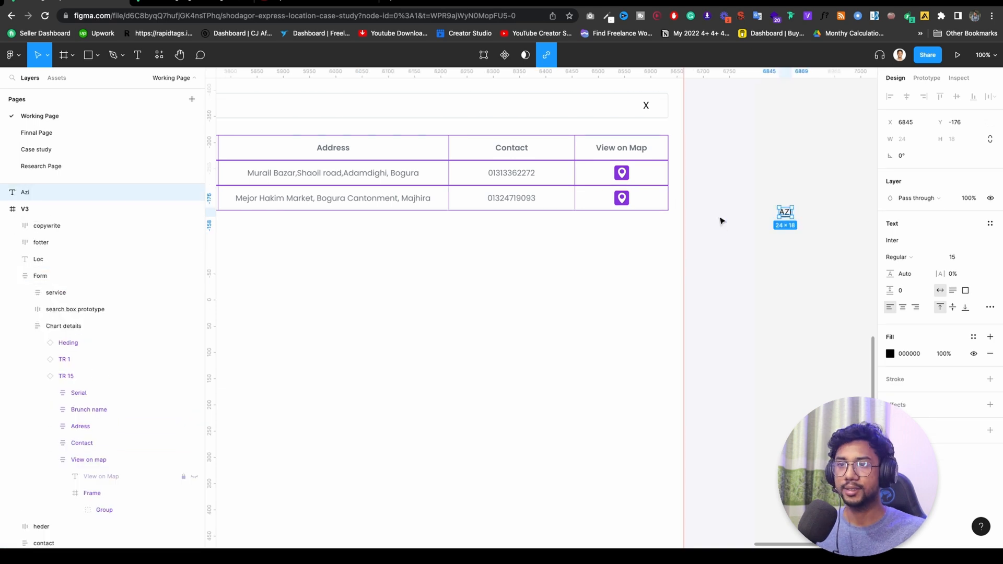
{"action": "mouse_move", "coordinate": [748, 224]}
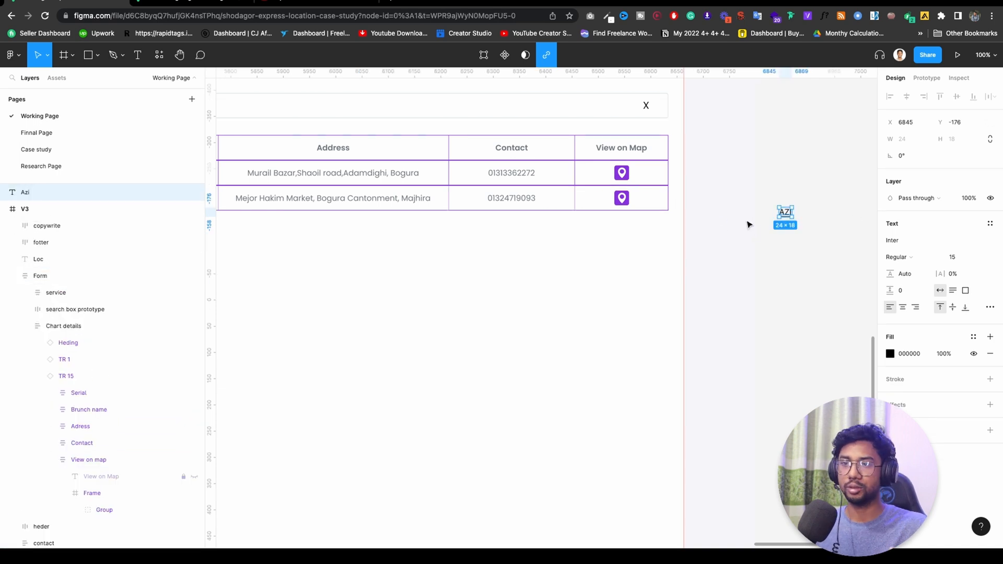
Drag the Azi text out of the Form layout and drop it beside the second row's map icon
{"action": "left_click", "coordinate": [63, 326]}
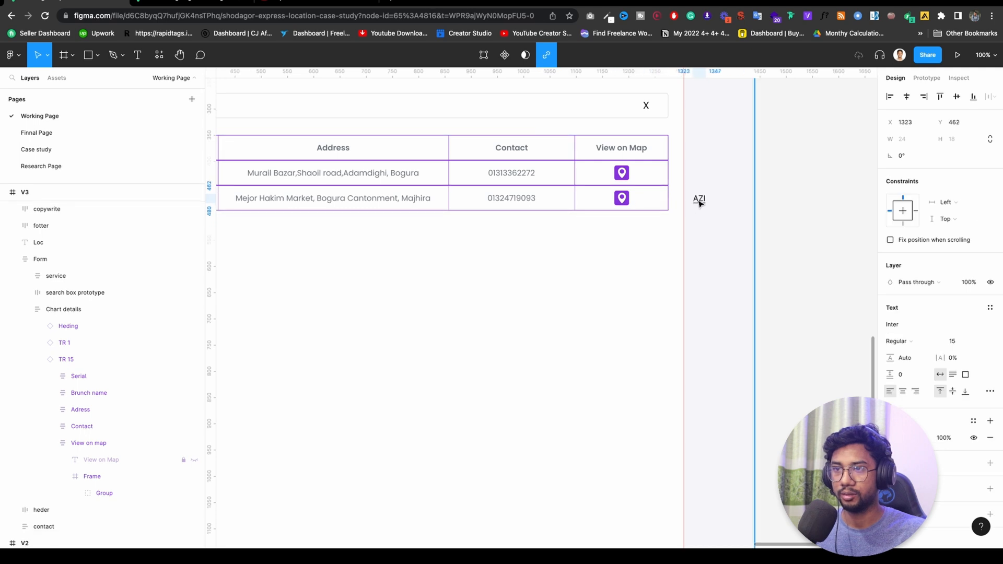
{"action": "left_click", "coordinate": [699, 199]}
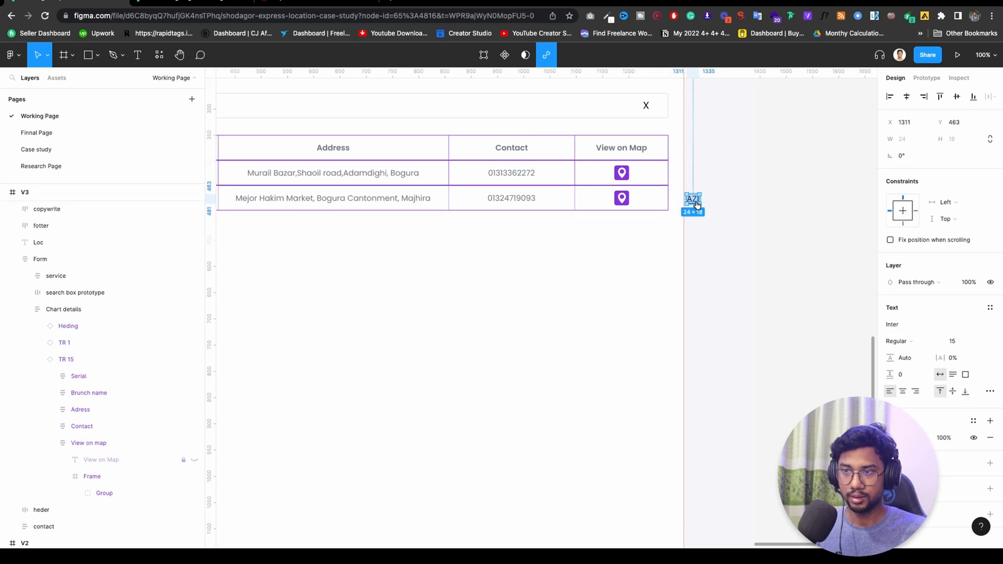
{"action": "mouse_move", "coordinate": [723, 200]}
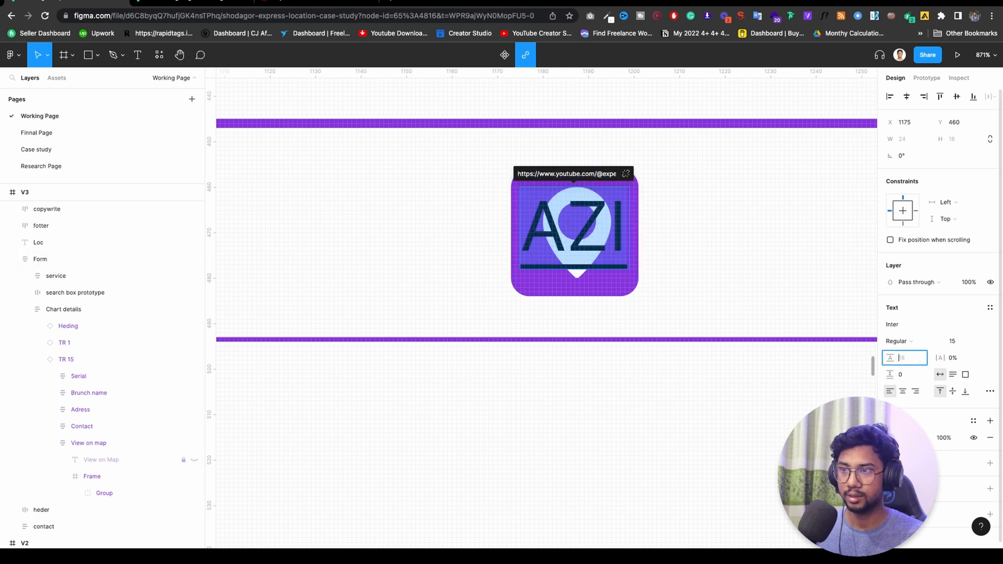
Set the Azi text line height to 24 and enlarge it to cover the map icon
{"action": "type", "text": "24"}
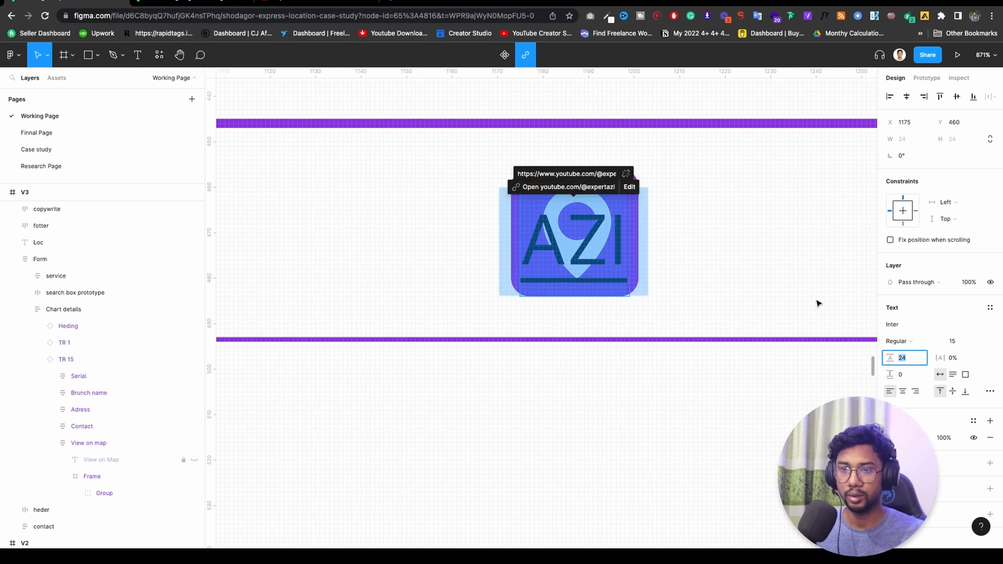
{"action": "mouse_move", "coordinate": [80, 343]}
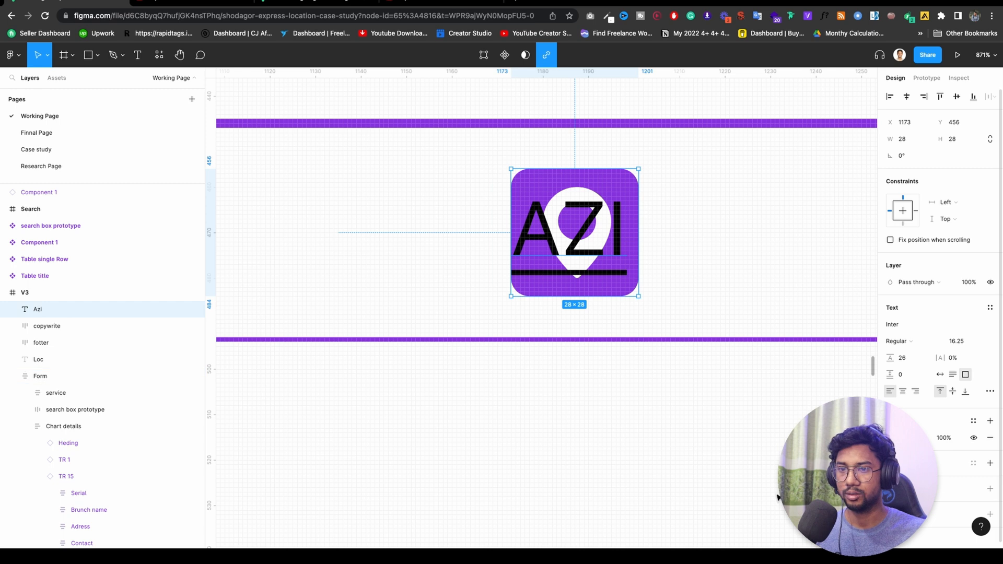
{"action": "mouse_move", "coordinate": [446, 539]}
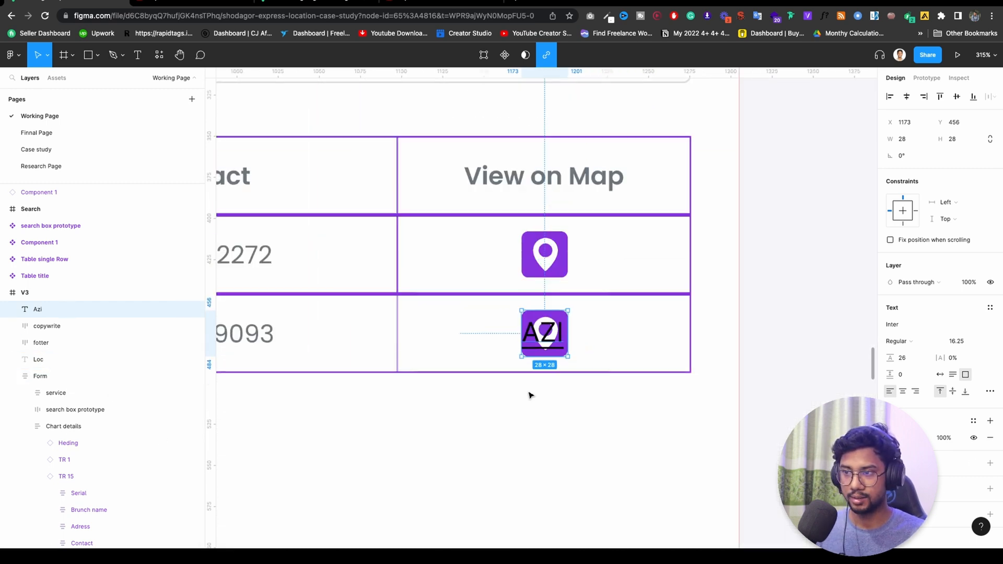
{"action": "left_click", "coordinate": [943, 438]}
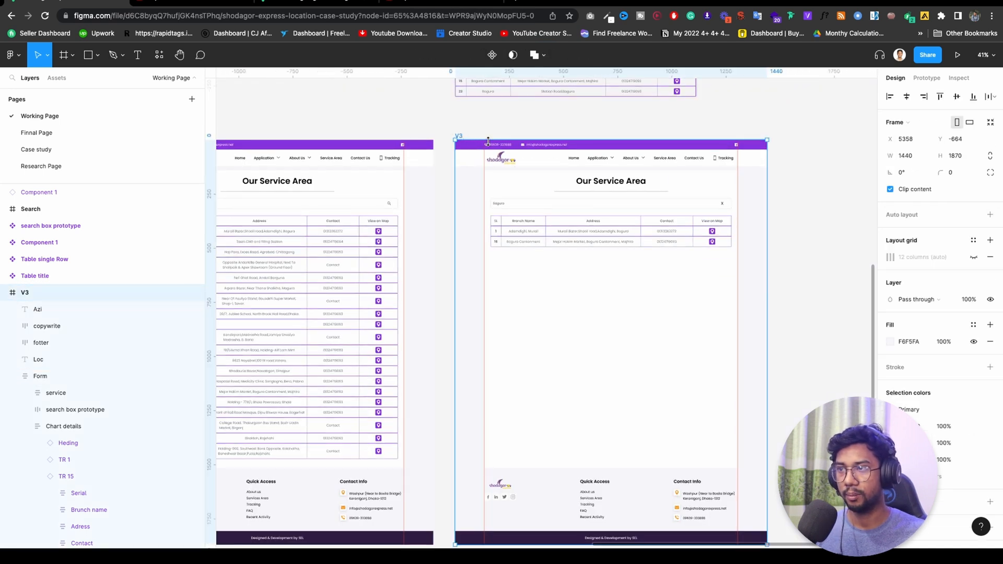
{"action": "left_click", "coordinate": [959, 54]}
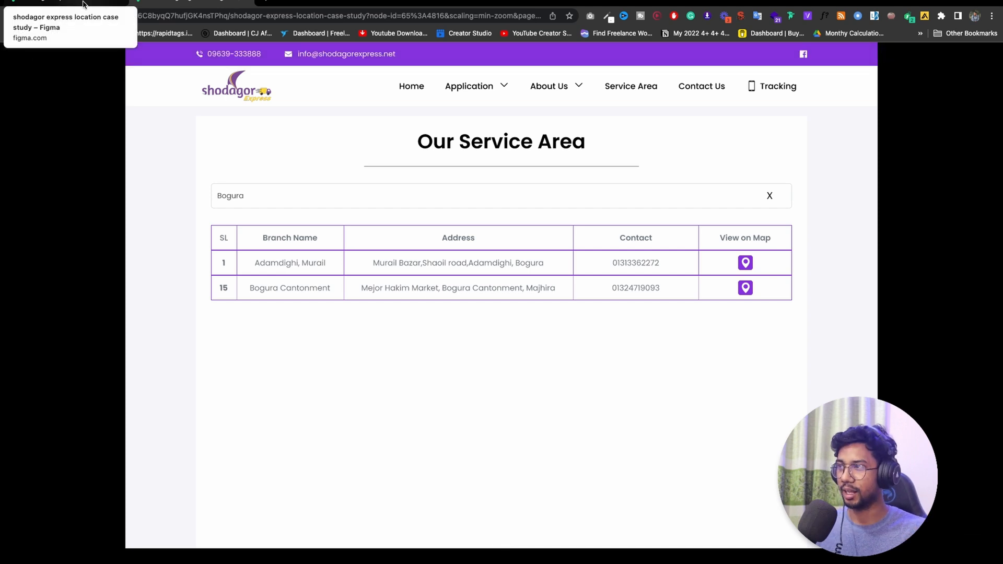
{"action": "left_click", "coordinate": [69, 5]}
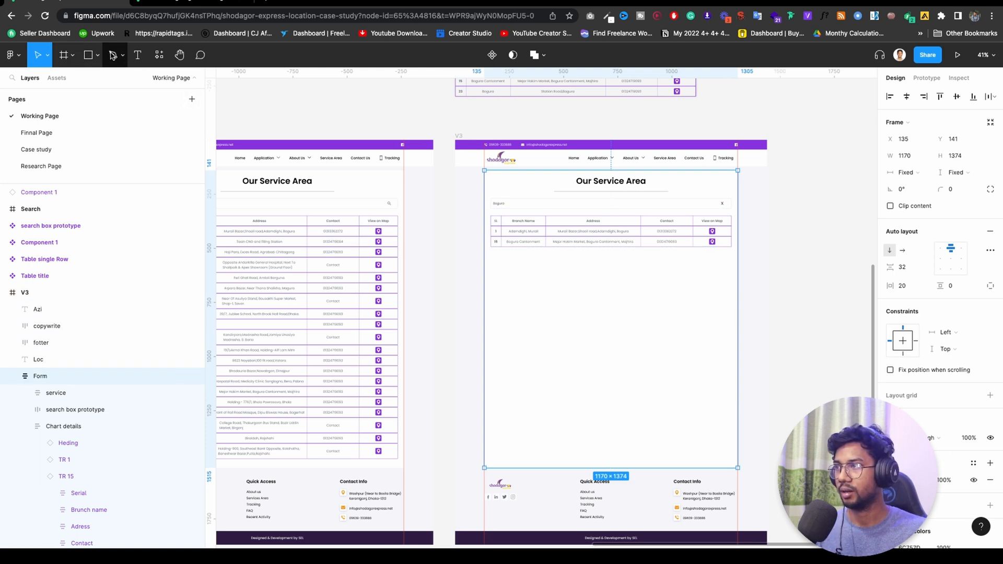
Draw a gray placeholder rectangle below the table and select it
{"action": "left_click", "coordinate": [100, 54]}
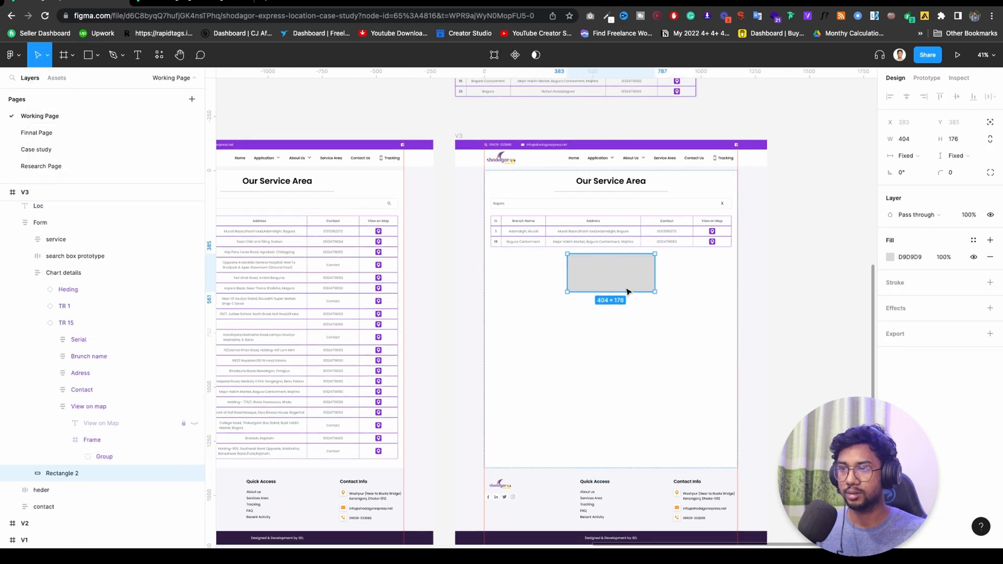
{"action": "left_click", "coordinate": [40, 221]}
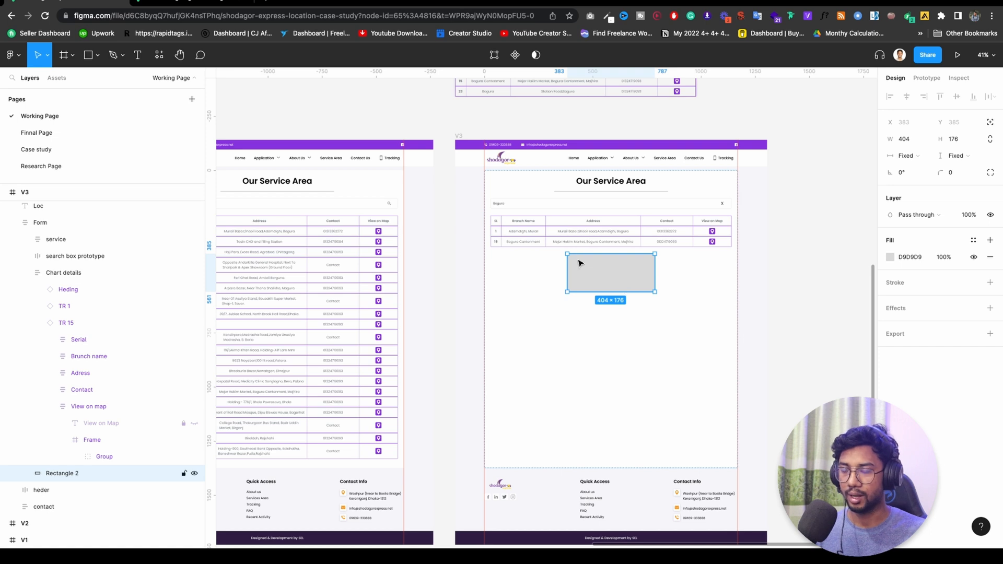
{"action": "mouse_move", "coordinate": [605, 269]}
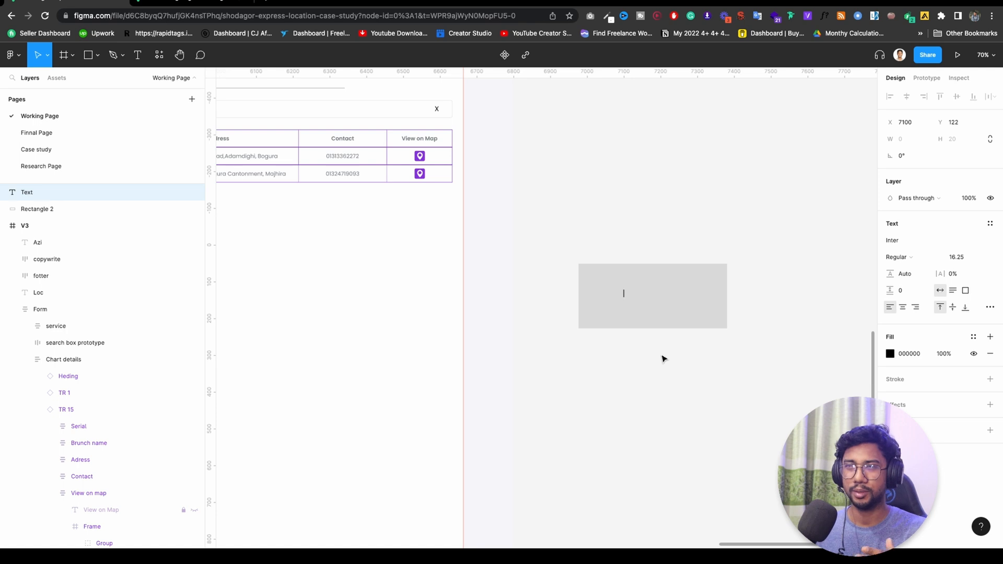
Enter the AZI text and scale it up to span the gray rectangle
{"action": "type", "text": "Az"}
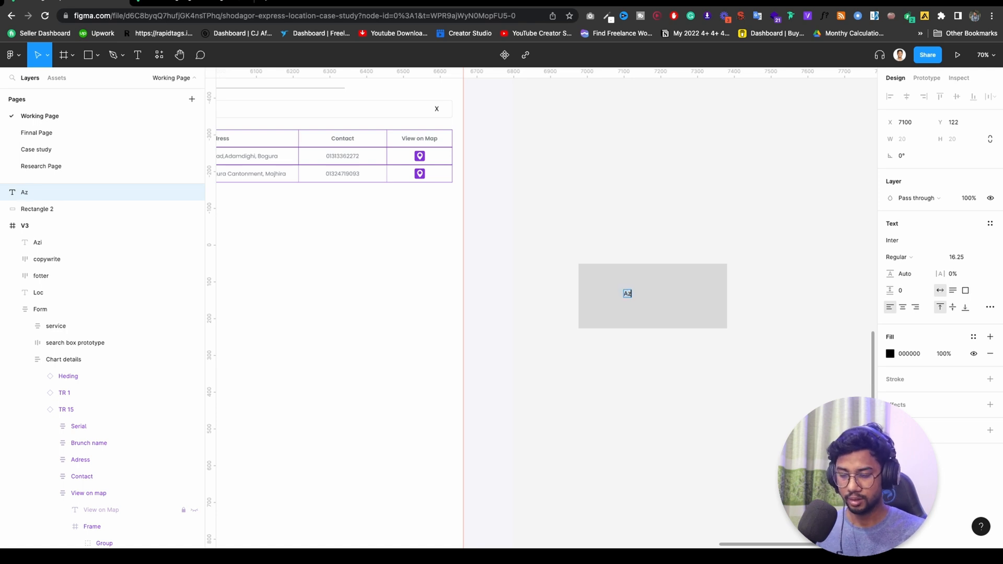
{"action": "key", "text": "Backspace"}
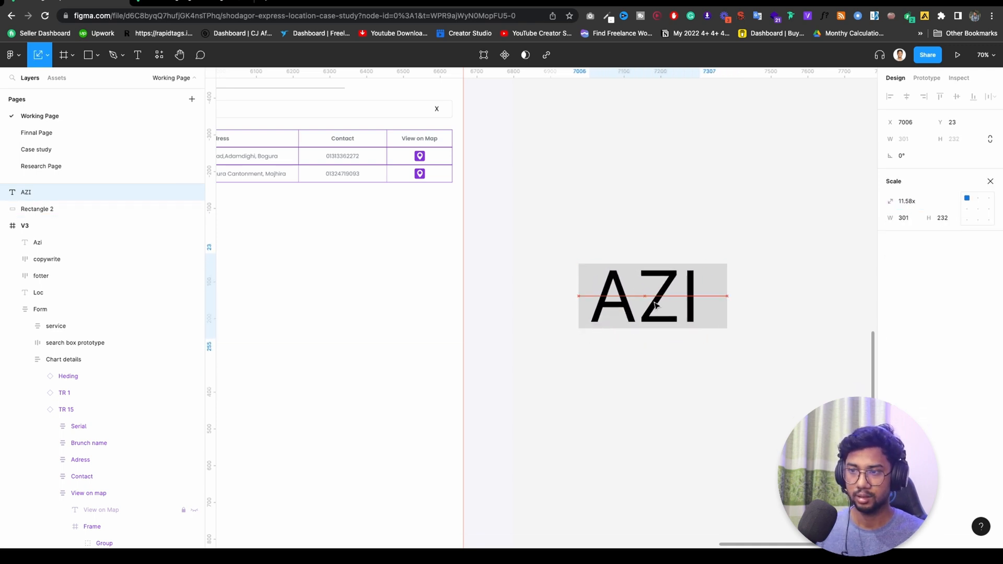
{"action": "left_click", "coordinate": [652, 296]}
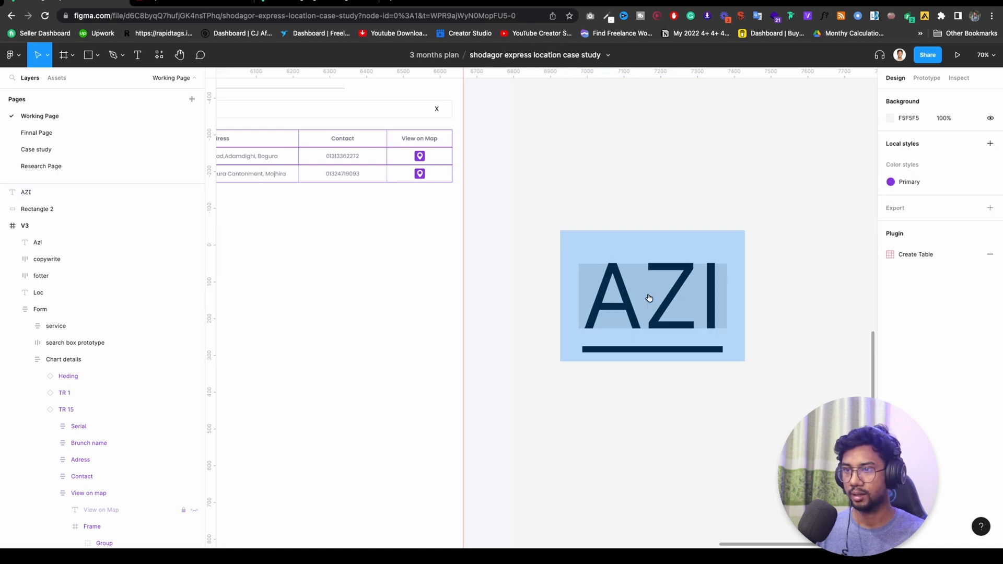
Set the AZI text fill opacity to 0% and group it with Rectangle 2 as IMAGE
{"action": "left_click", "coordinate": [649, 297]}
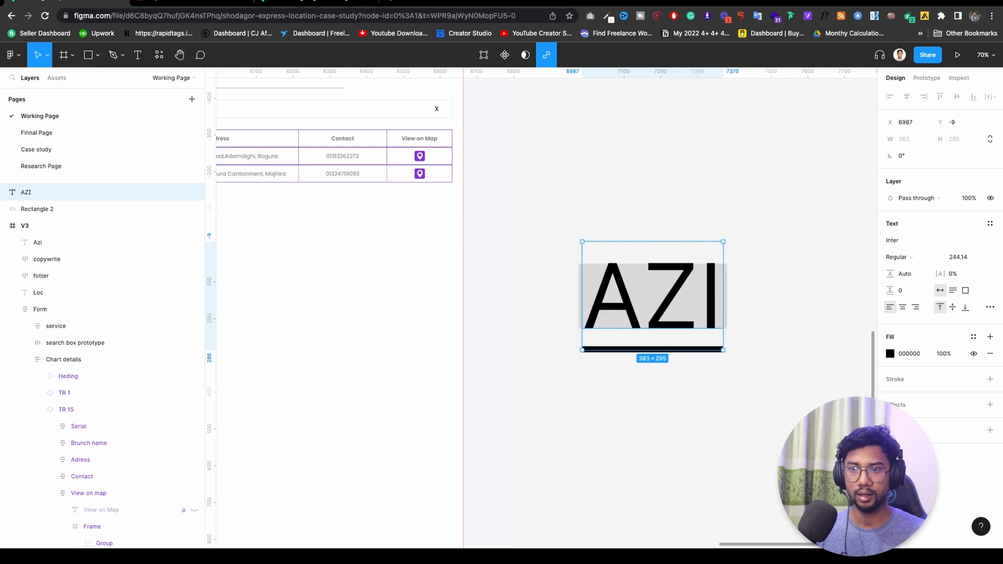
{"action": "left_click", "coordinate": [938, 353]}
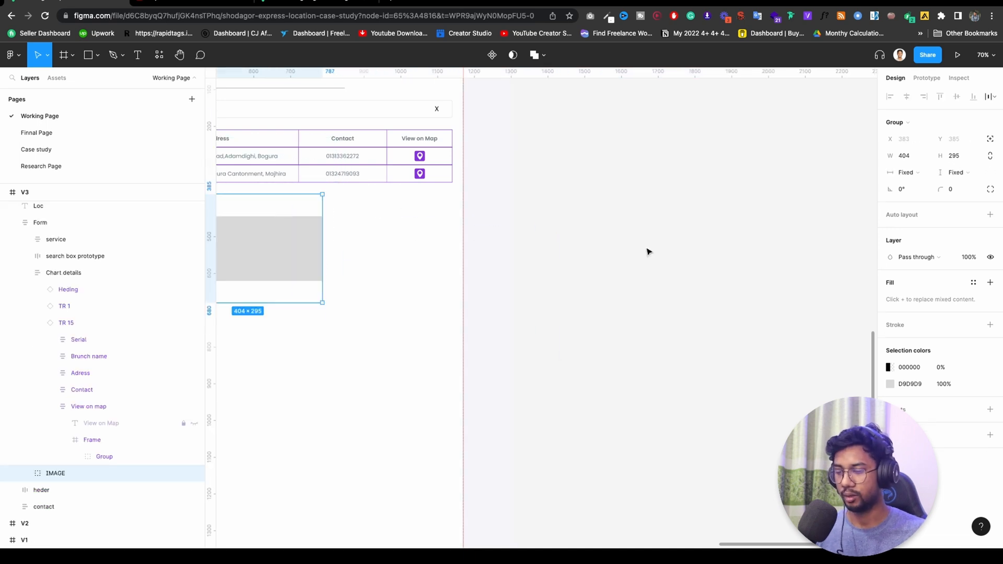
{"action": "left_click", "coordinate": [958, 55]}
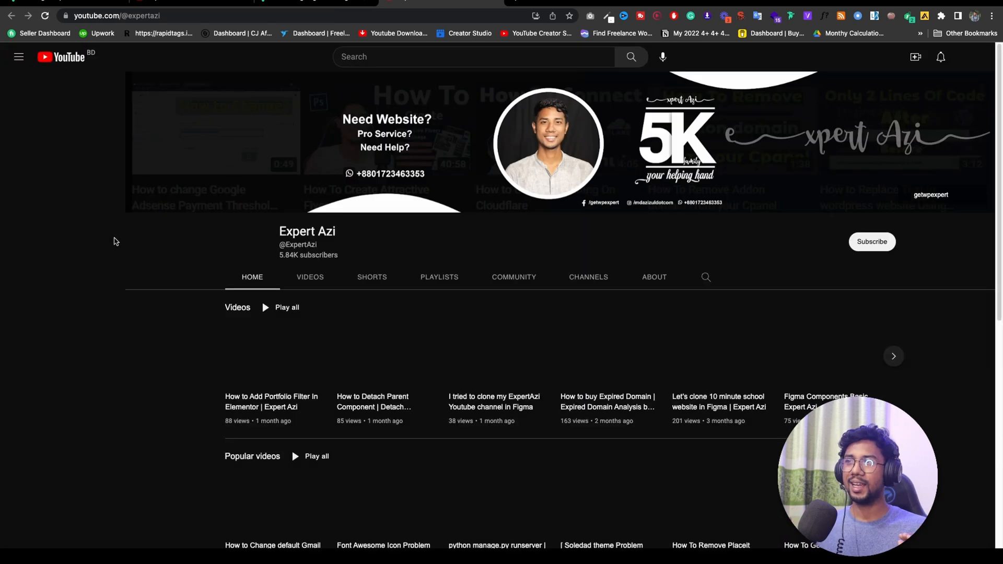
Expand the YouTube side menu to show more navigation entries on the channel page
{"action": "left_click", "coordinate": [19, 57]}
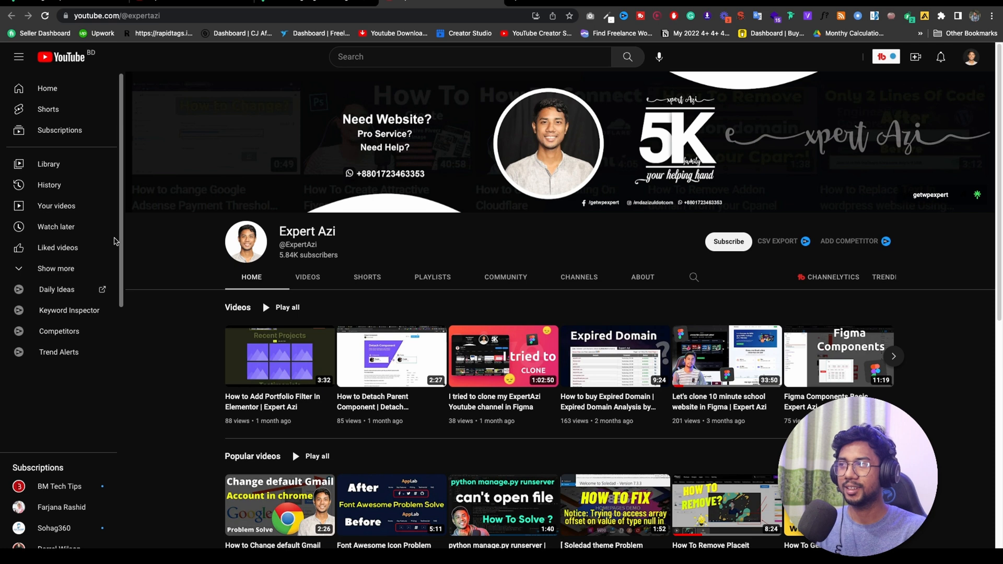
{"action": "left_click", "coordinate": [55, 269]}
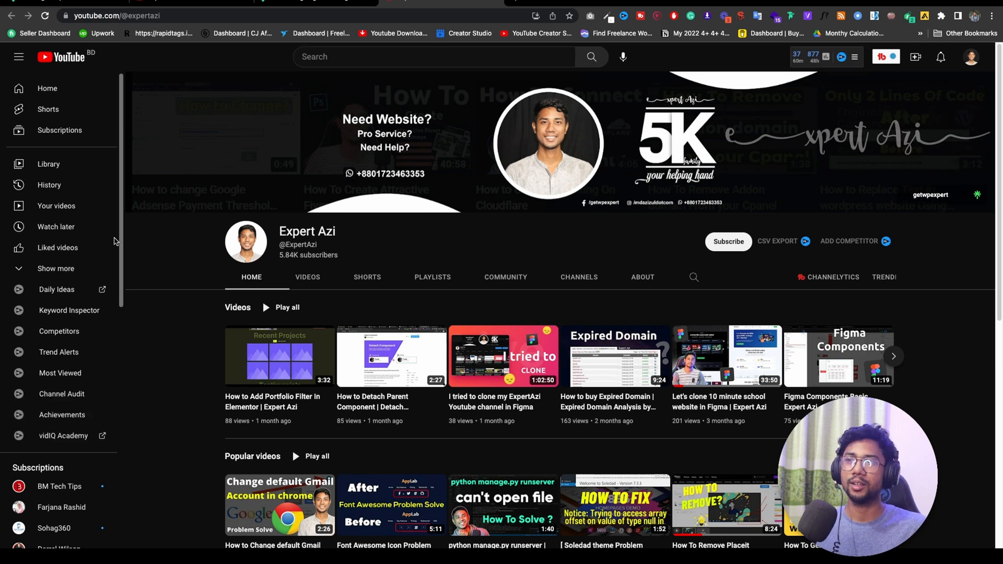